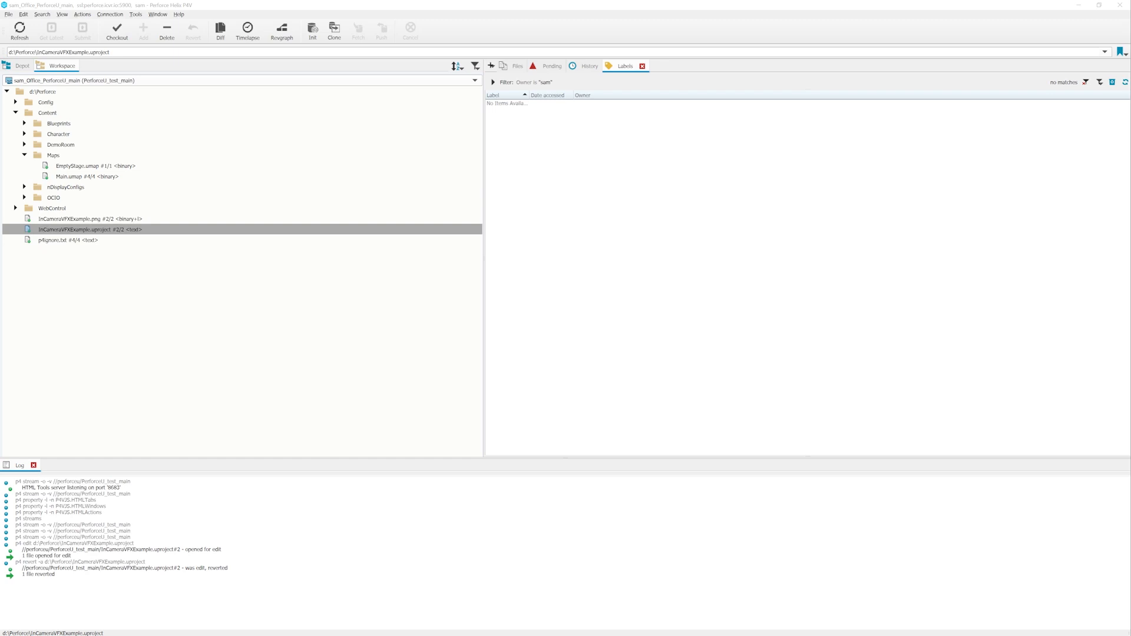
mouse_move(567, 369)
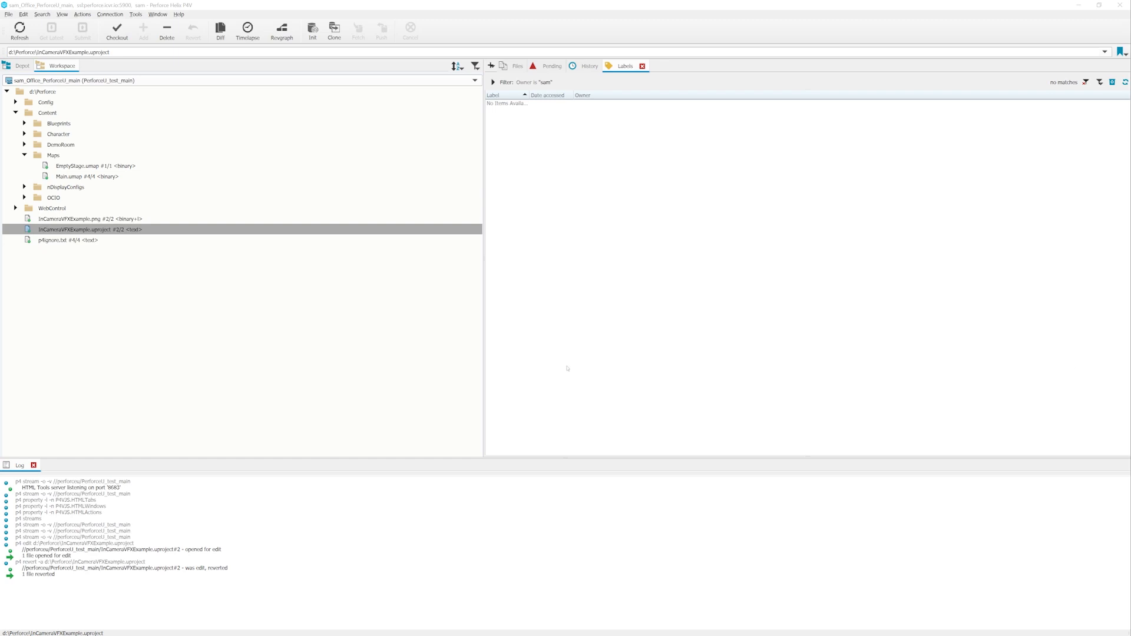
Check out Main.umap from the Workspace tree so the log shows its p4 edit.
left_click(45, 91)
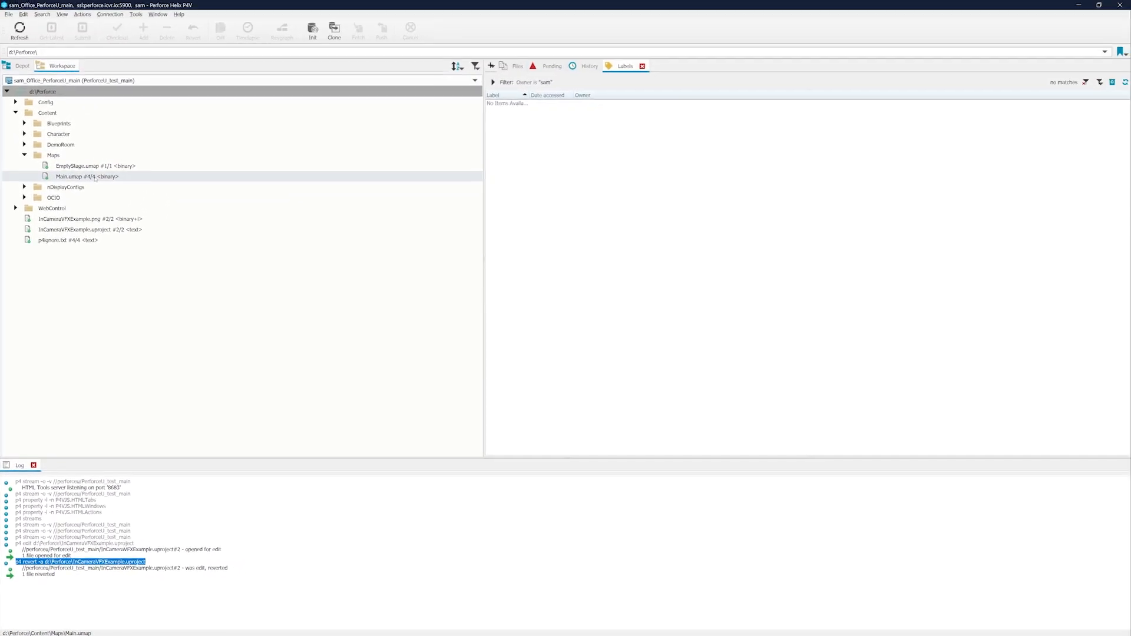
right_click(87, 176)
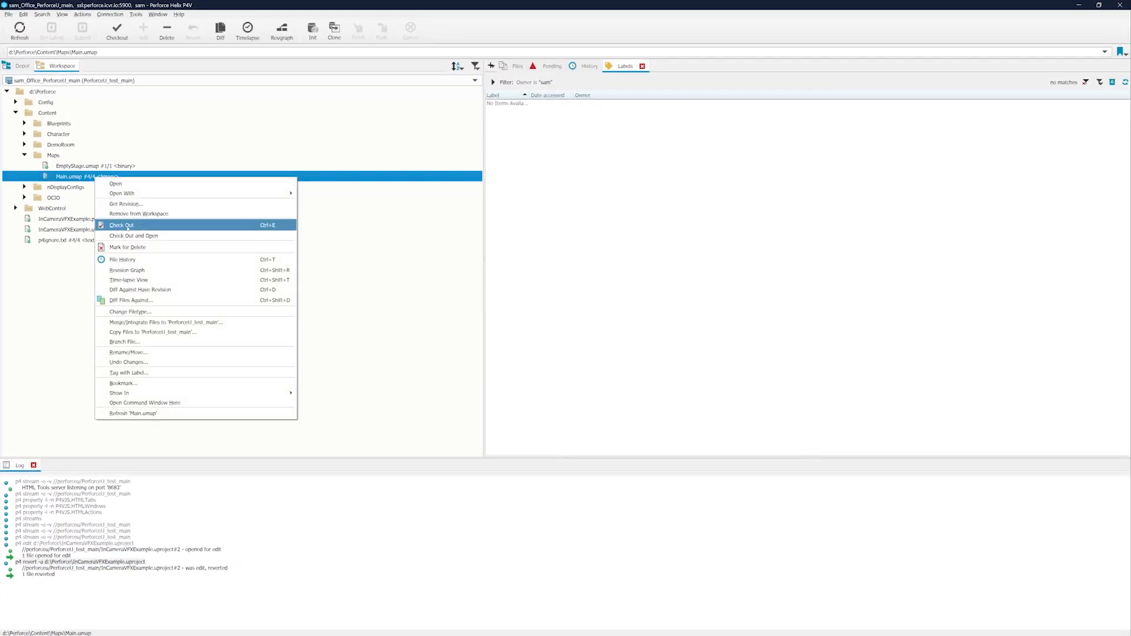
left_click(121, 225)
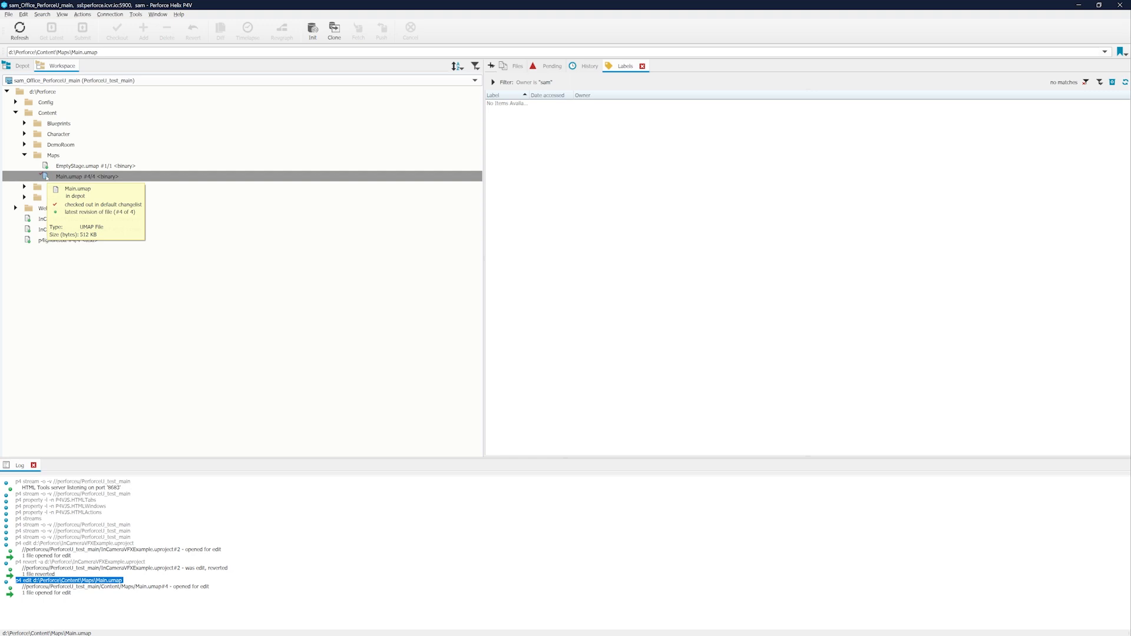
right_click(182, 512)
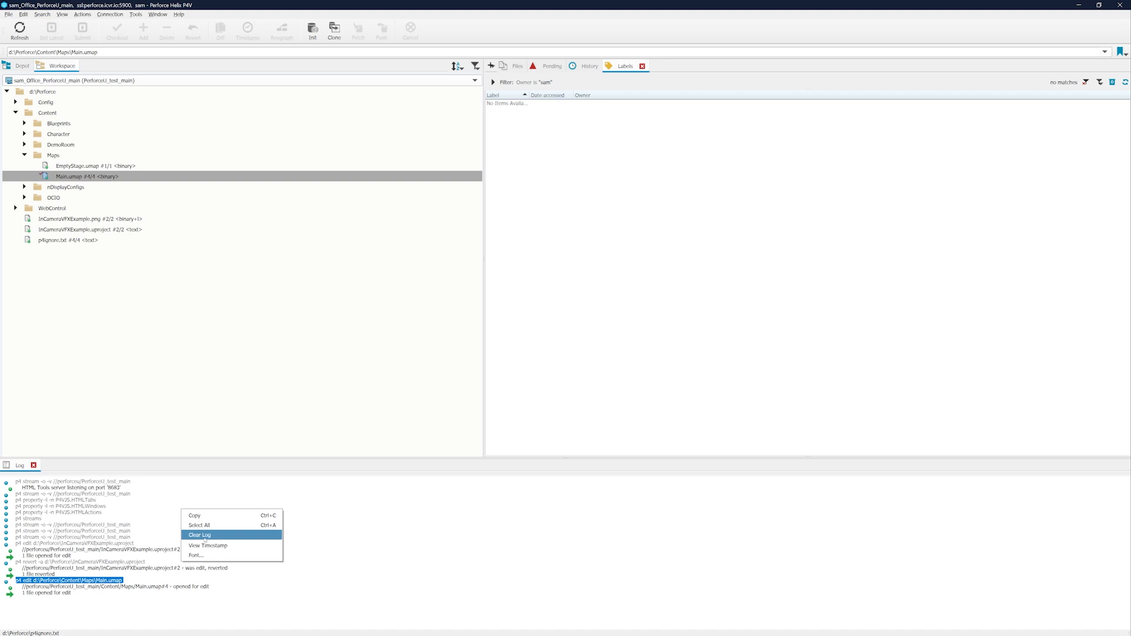
Clear the command log and select Main.umap in the workspace.
left_click(199, 535)
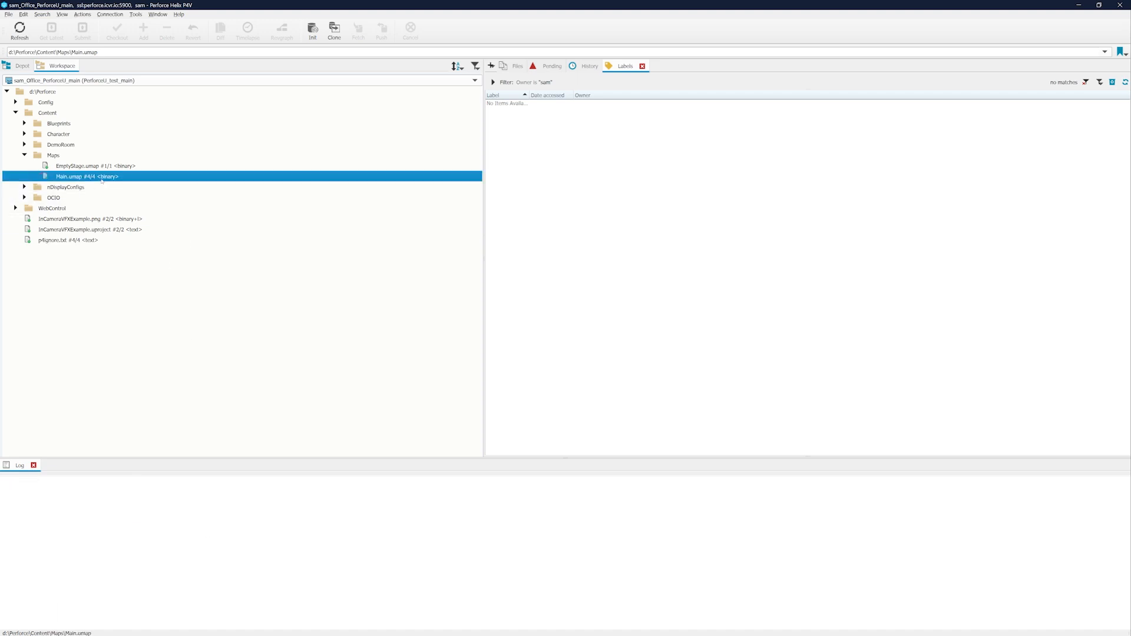
left_click(193, 30)
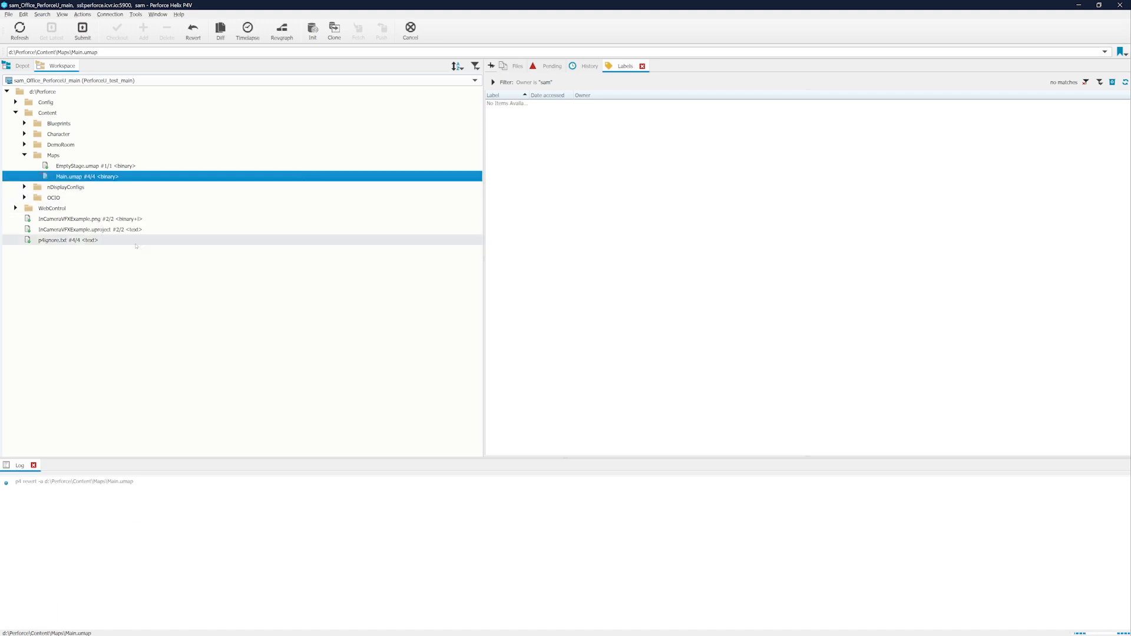
left_click(192, 30)
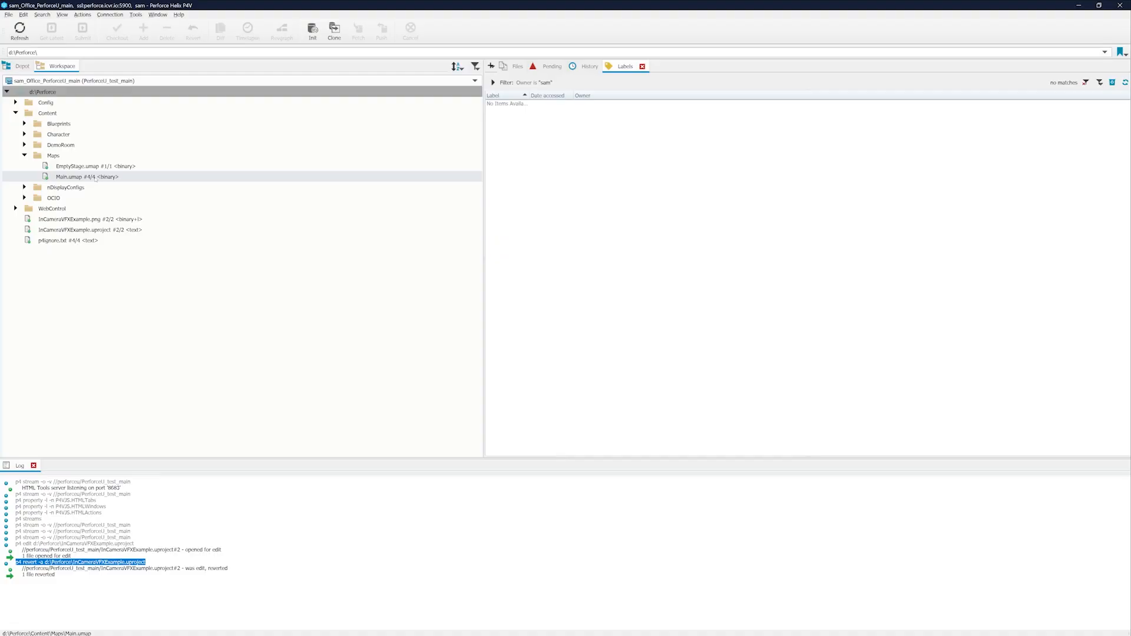
Check out Main.umap for edit from its Workspace context menu.
right_click(87, 176)
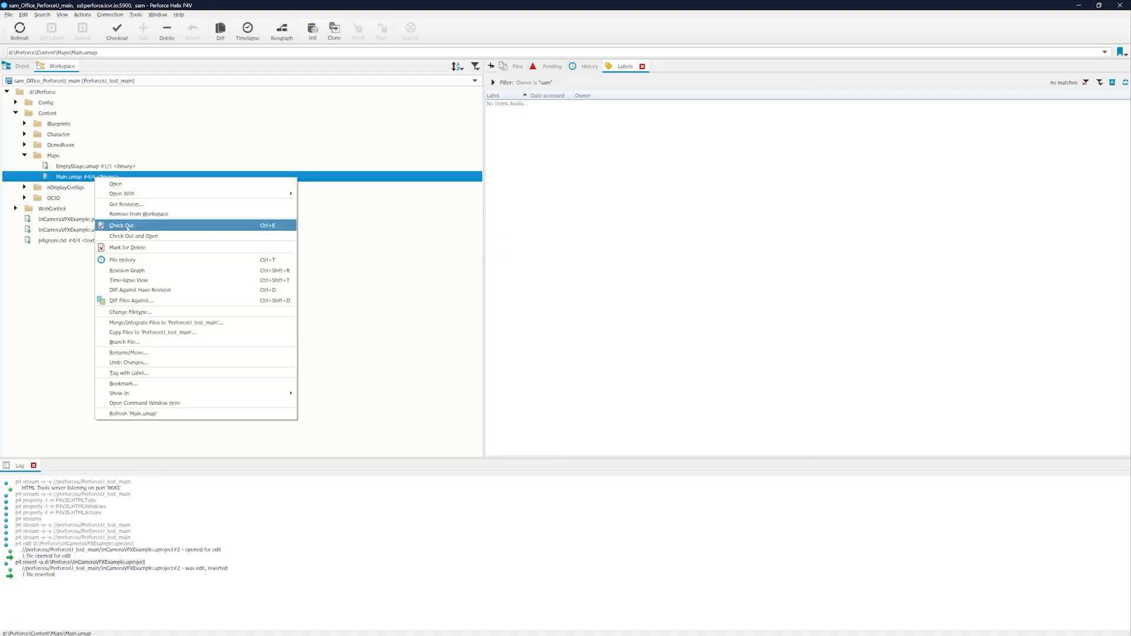
left_click(121, 226)
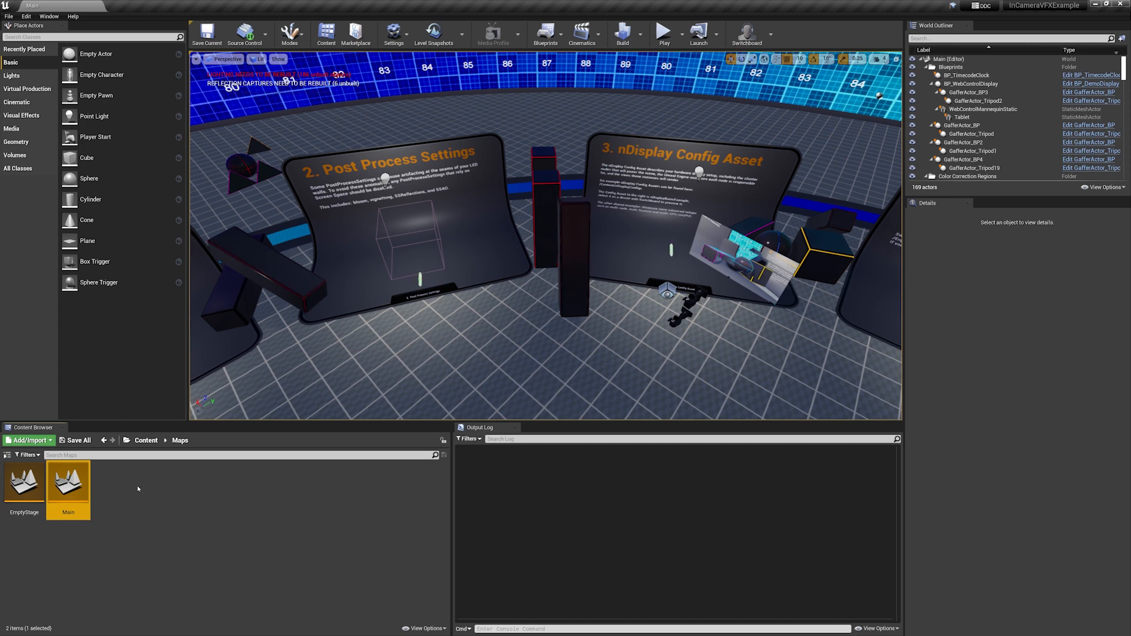
Bring up the Main map's asset actions in the Content Browser Maps folder.
right_click(68, 486)
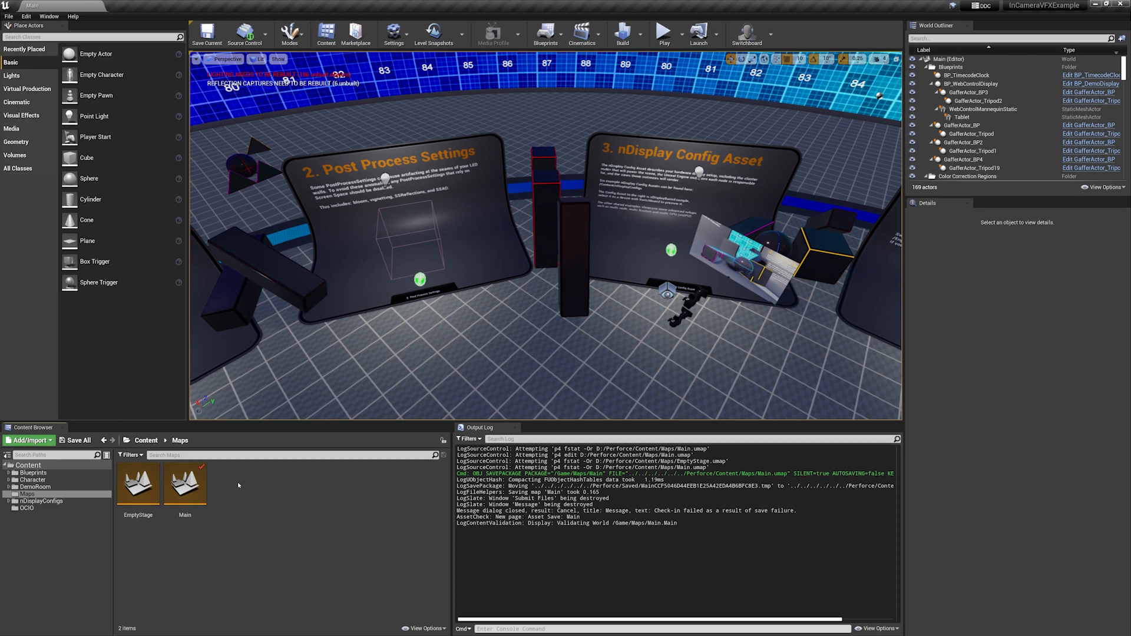
mouse_move(138, 482)
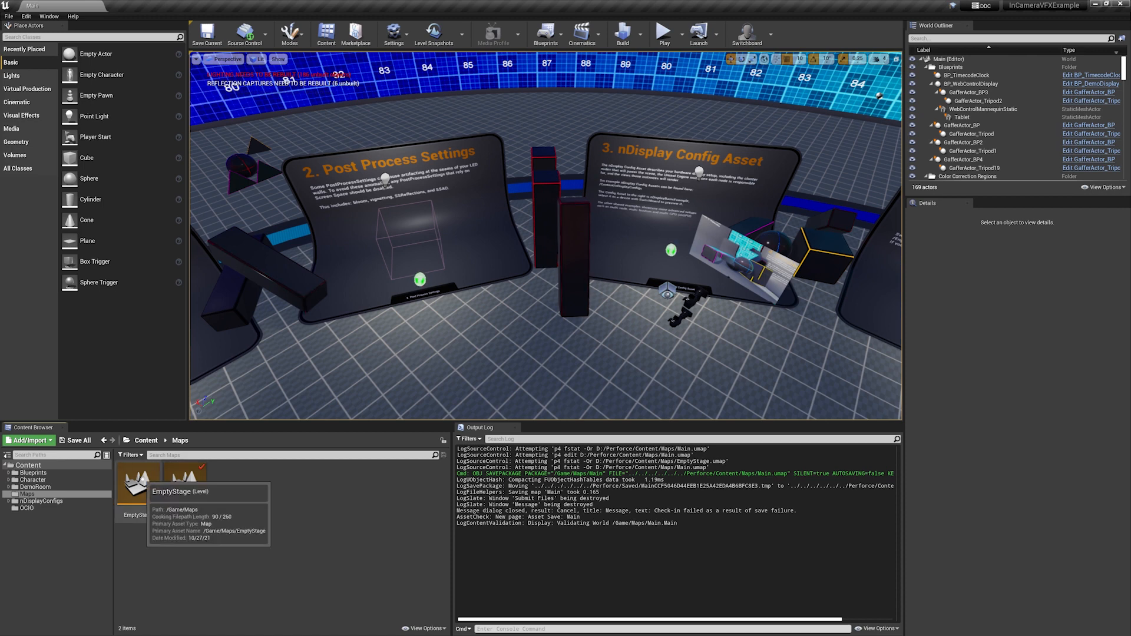
Show the Main map's Source Control actions: Check In, Refresh, History, Revert.
right_click(184, 487)
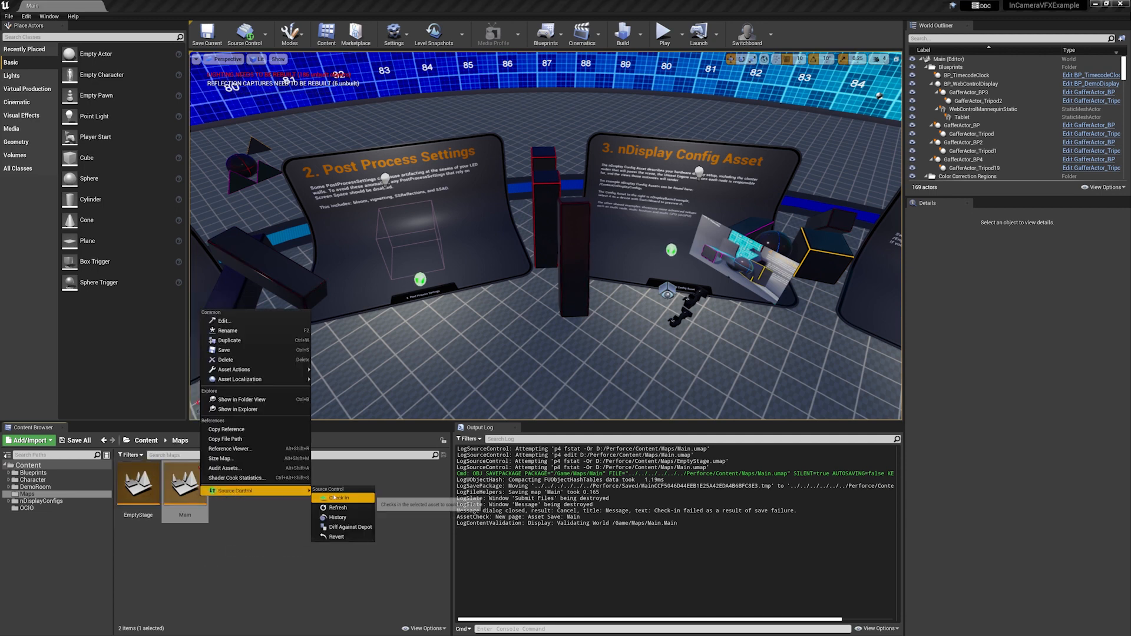
mouse_move(337, 537)
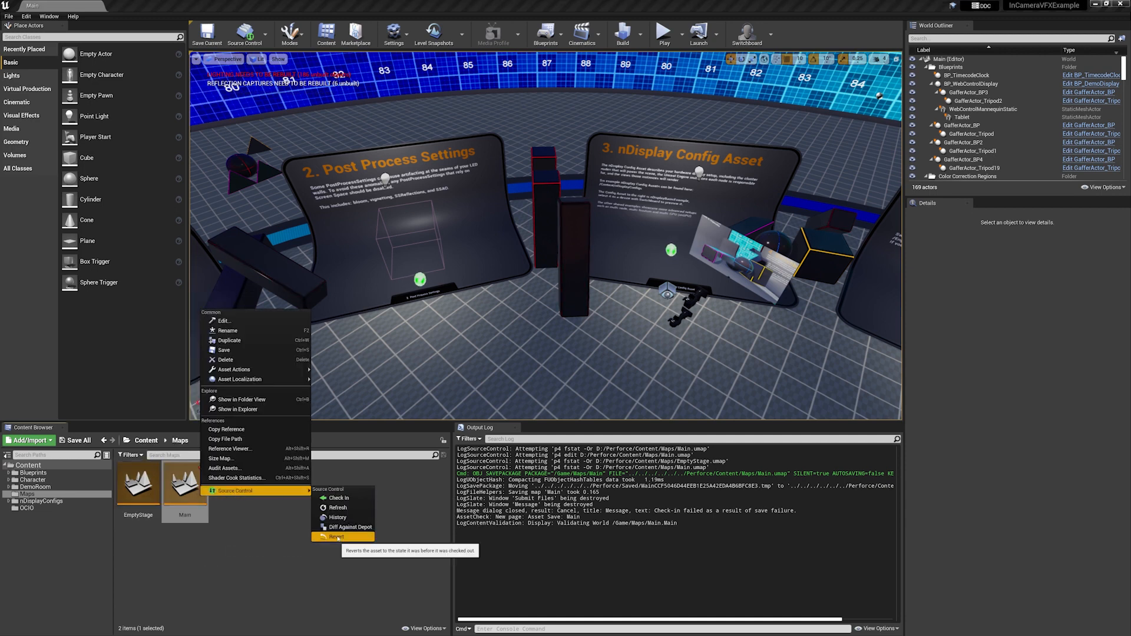